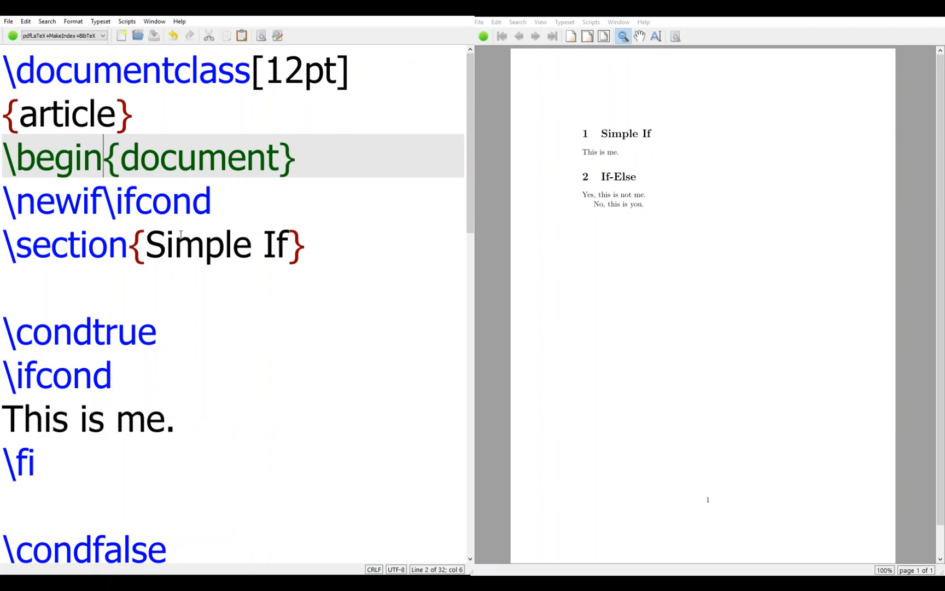
Step: Change the \condfalse block's sentence from 'This is me.' to 'This is you.'
scroll(down, 3)
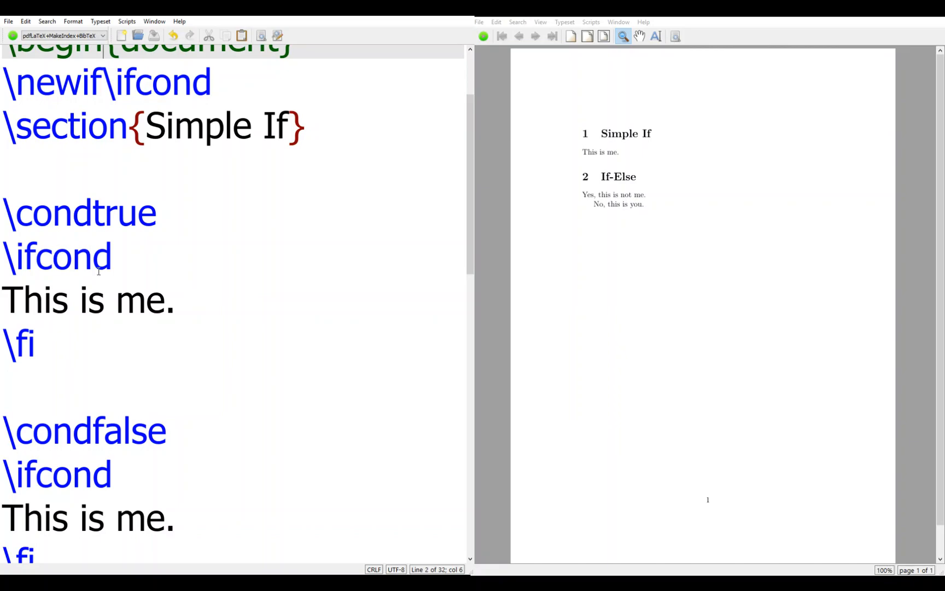
scroll(down, 3)
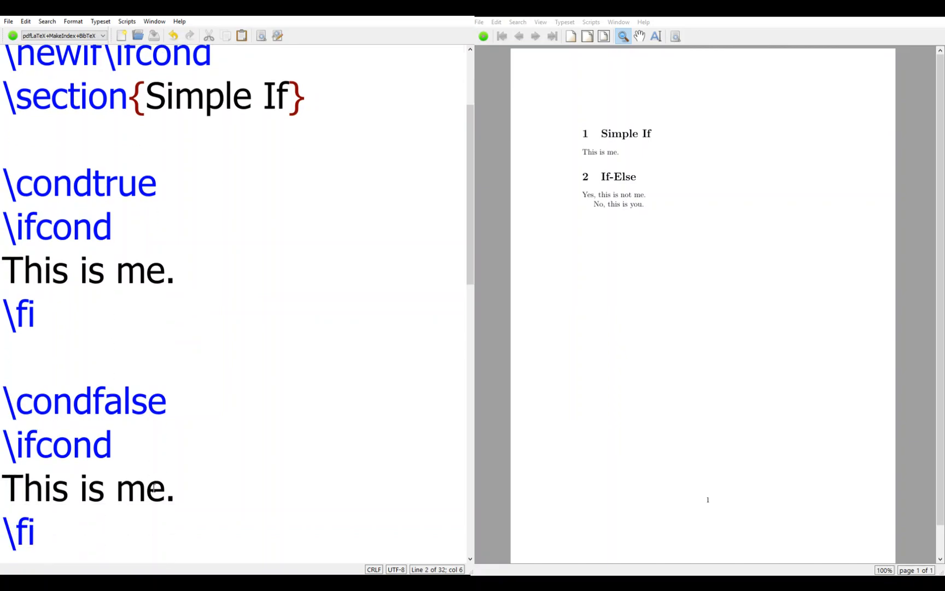
text(yo)
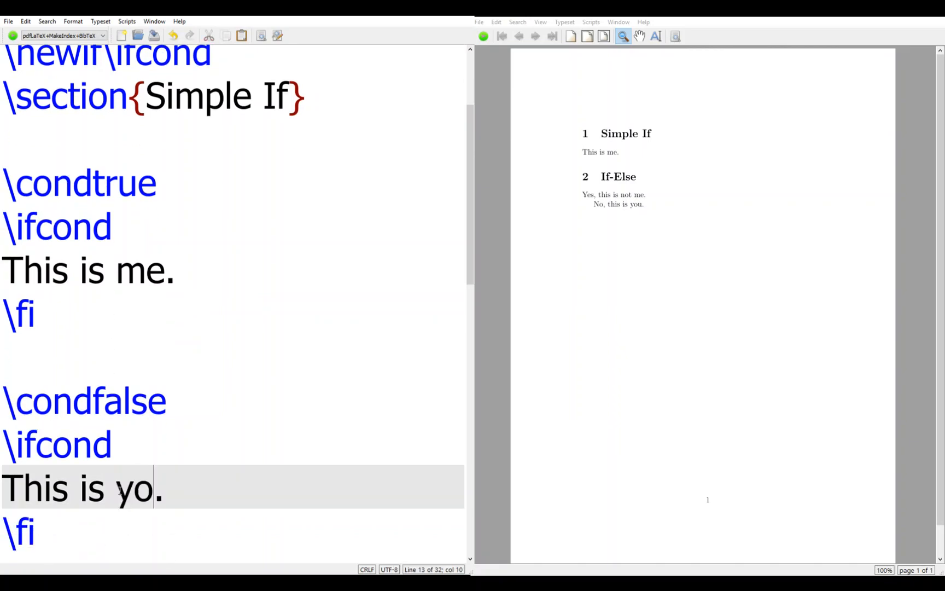
text(u)
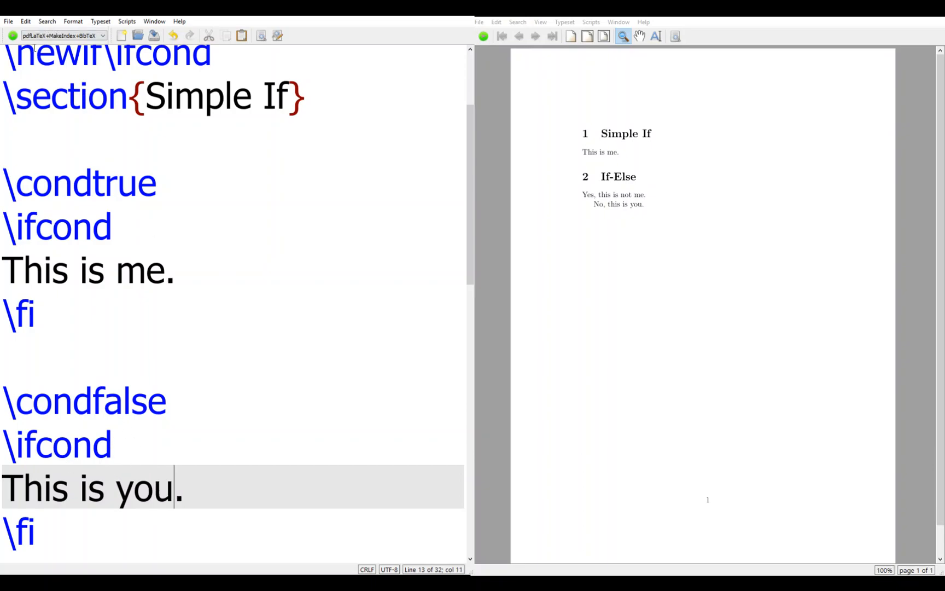
click(482, 36)
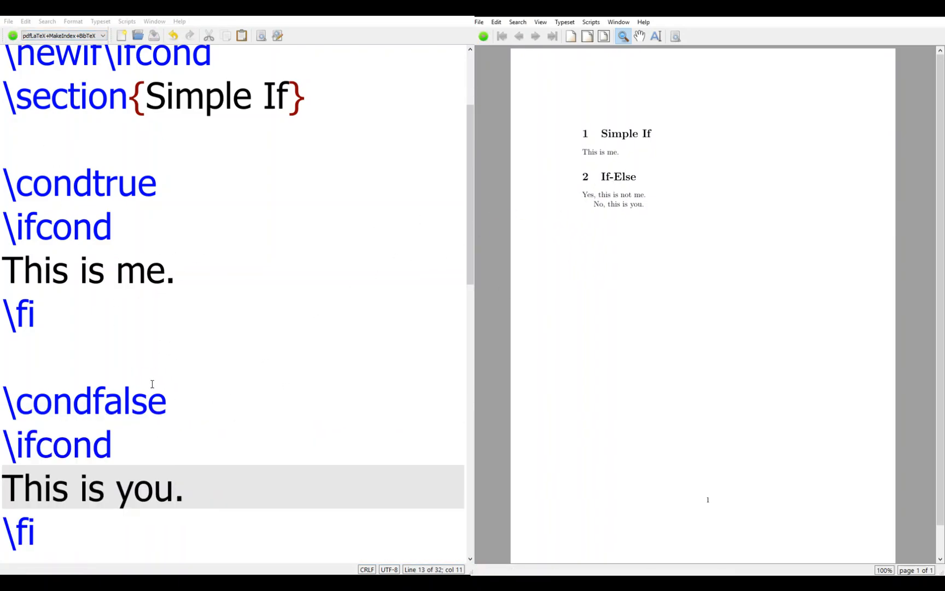
mouse_move(311, 562)
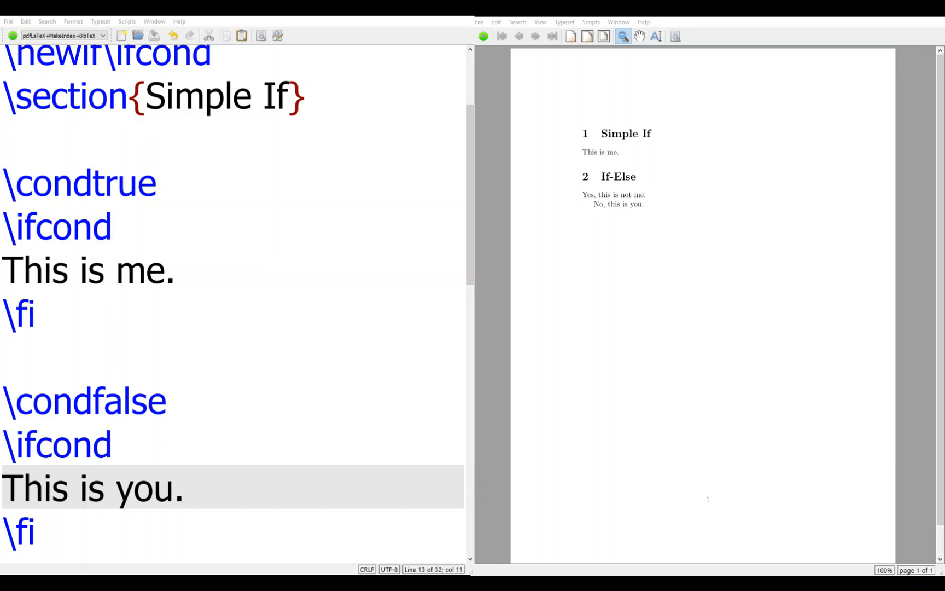
scroll(down, 3)
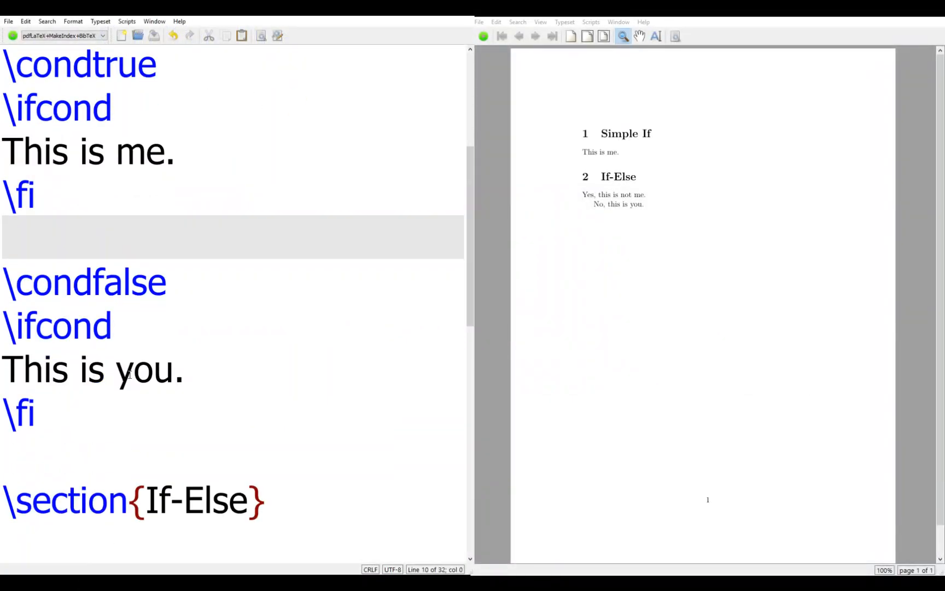
scroll(down, 3)
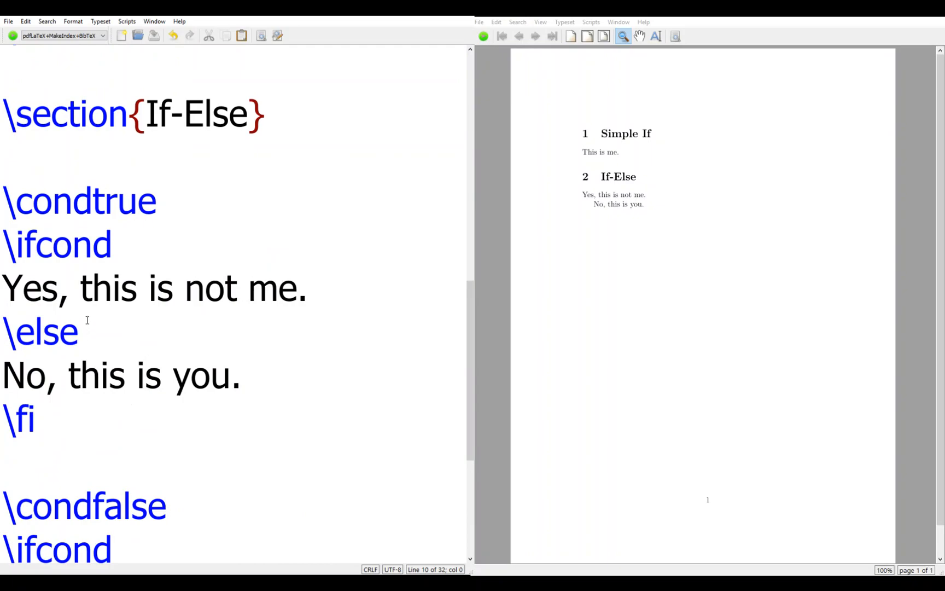
mouse_move(78, 217)
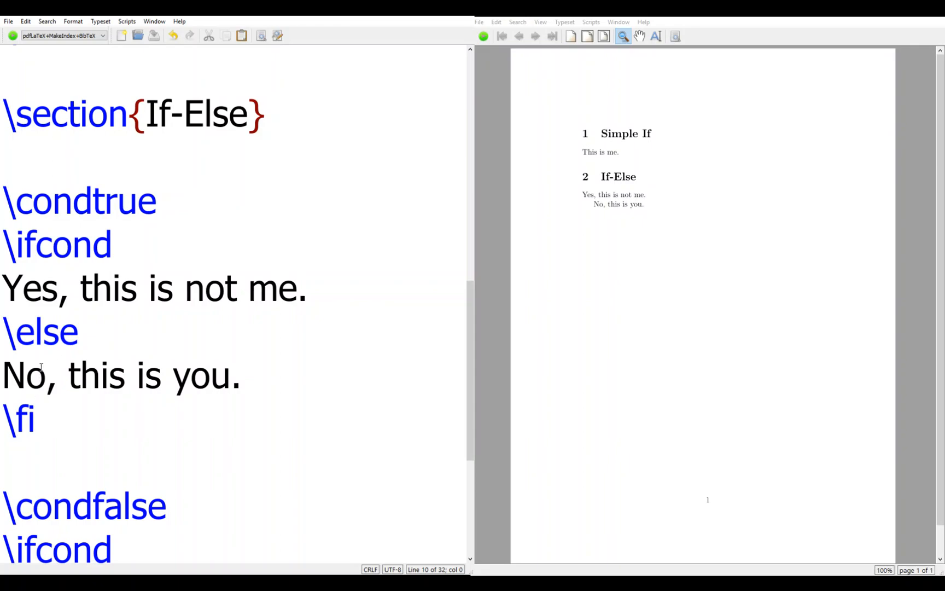
mouse_move(57, 348)
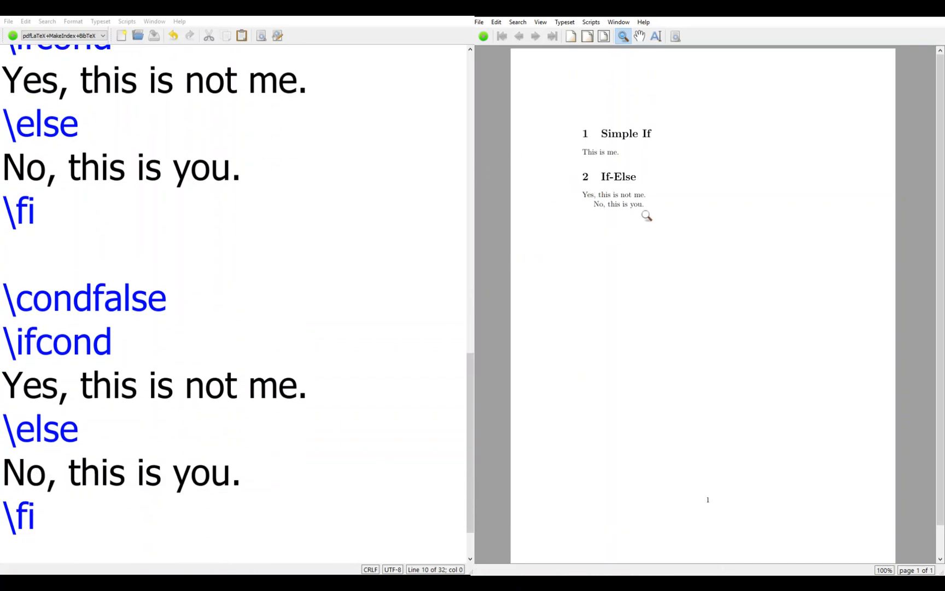
scroll(down, 3)
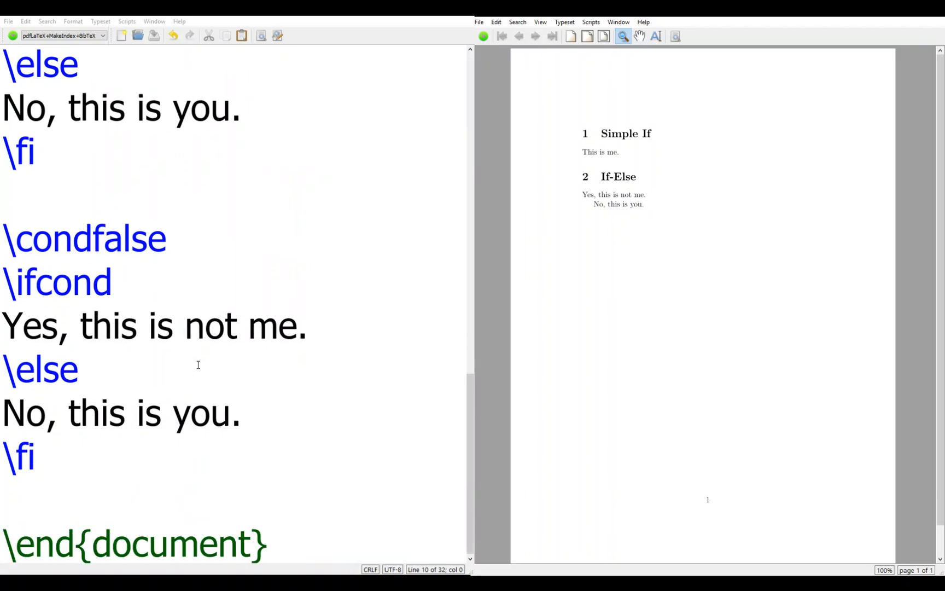